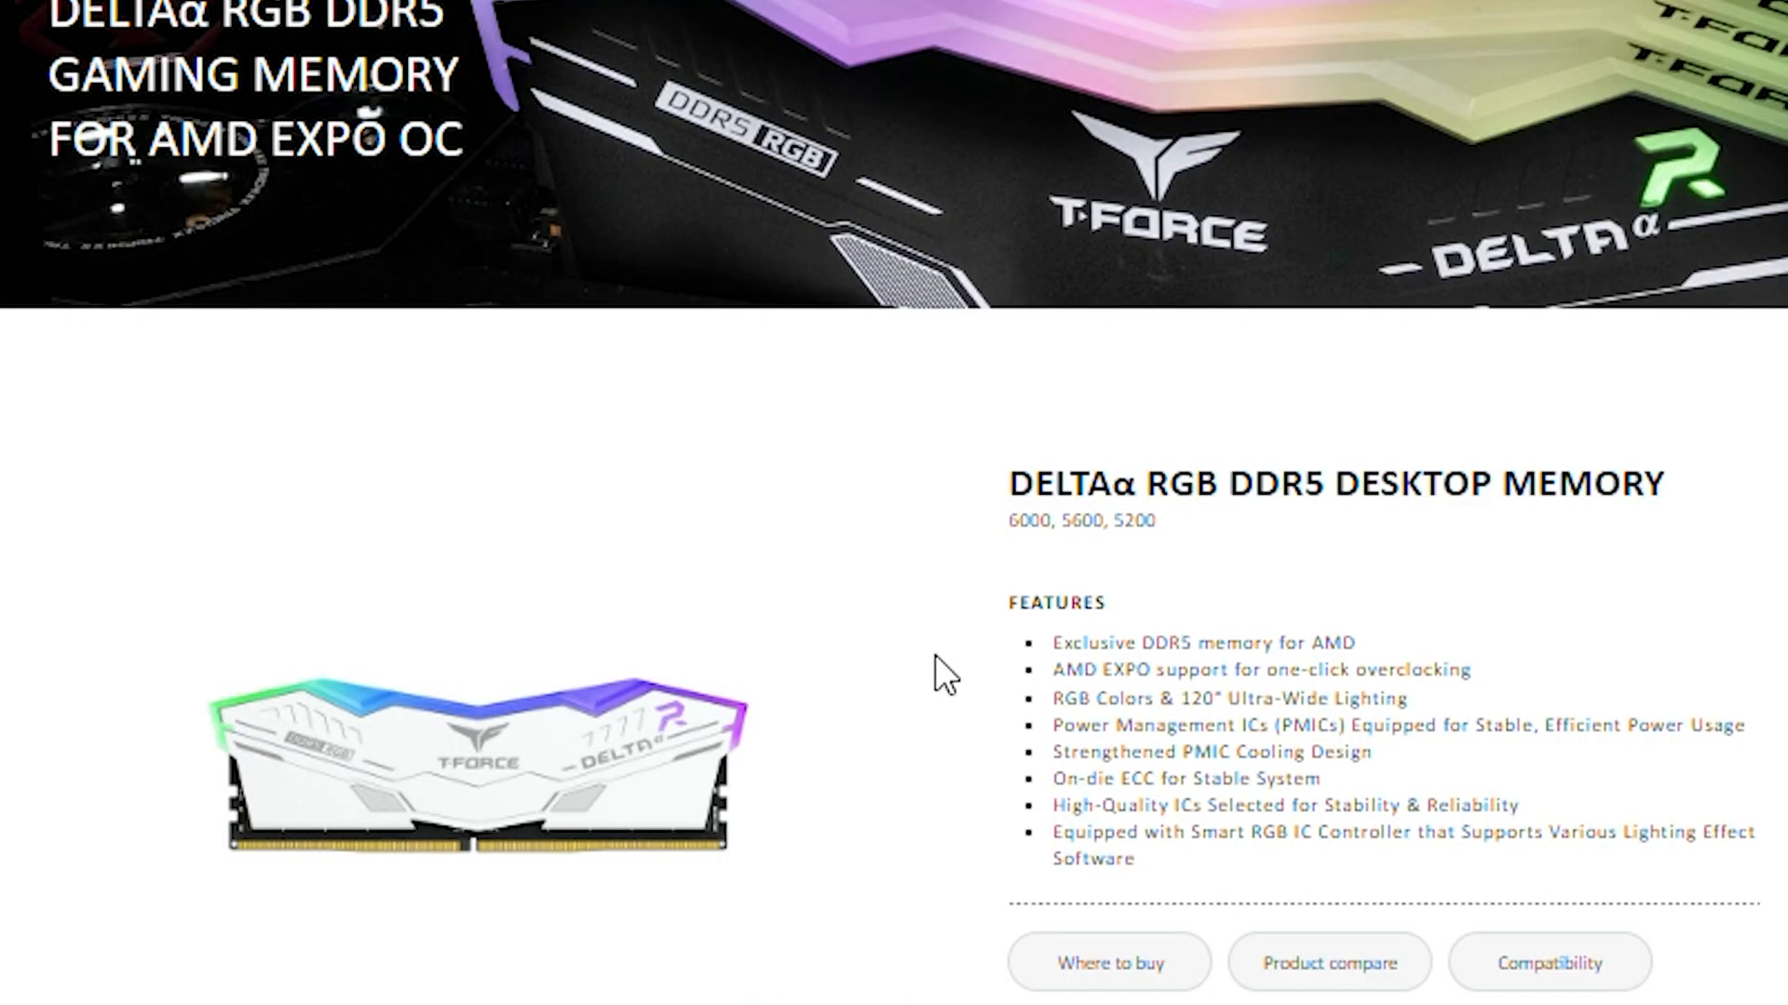
# Scroll the DELTAα RGB DDR5 page past the features to the Introduction/Specification tabs
pyautogui.scroll(-3)
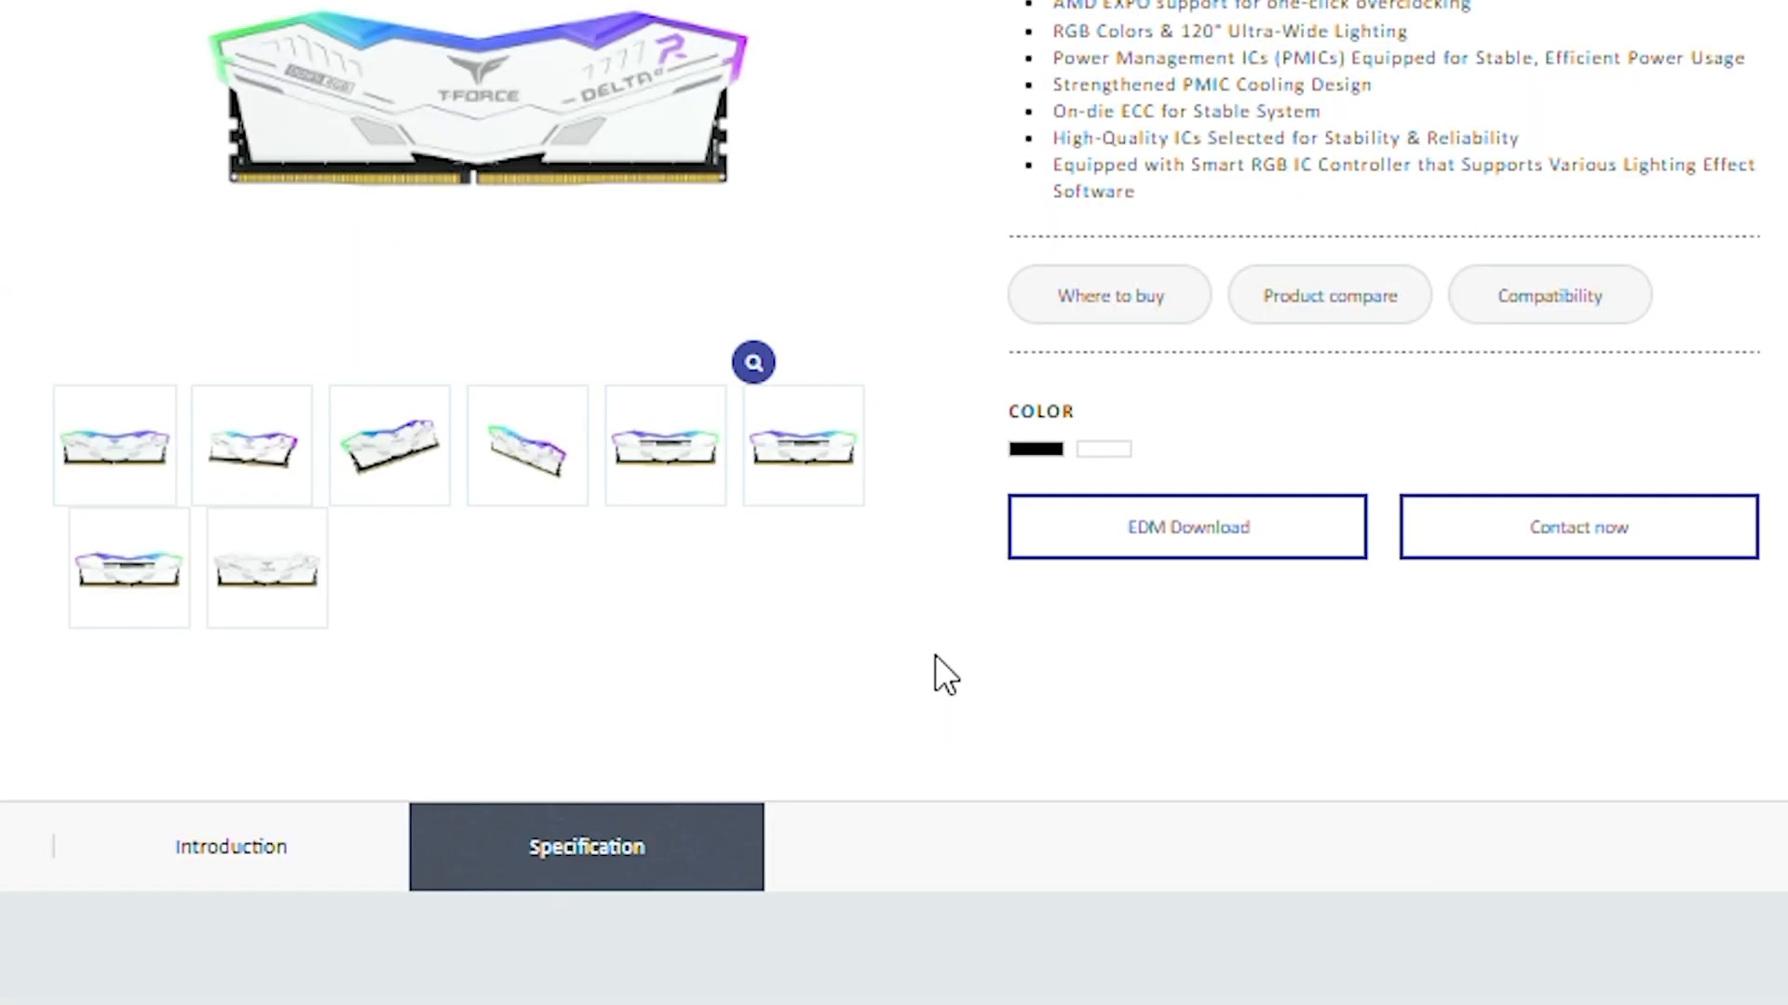
pyautogui.scroll(-3)
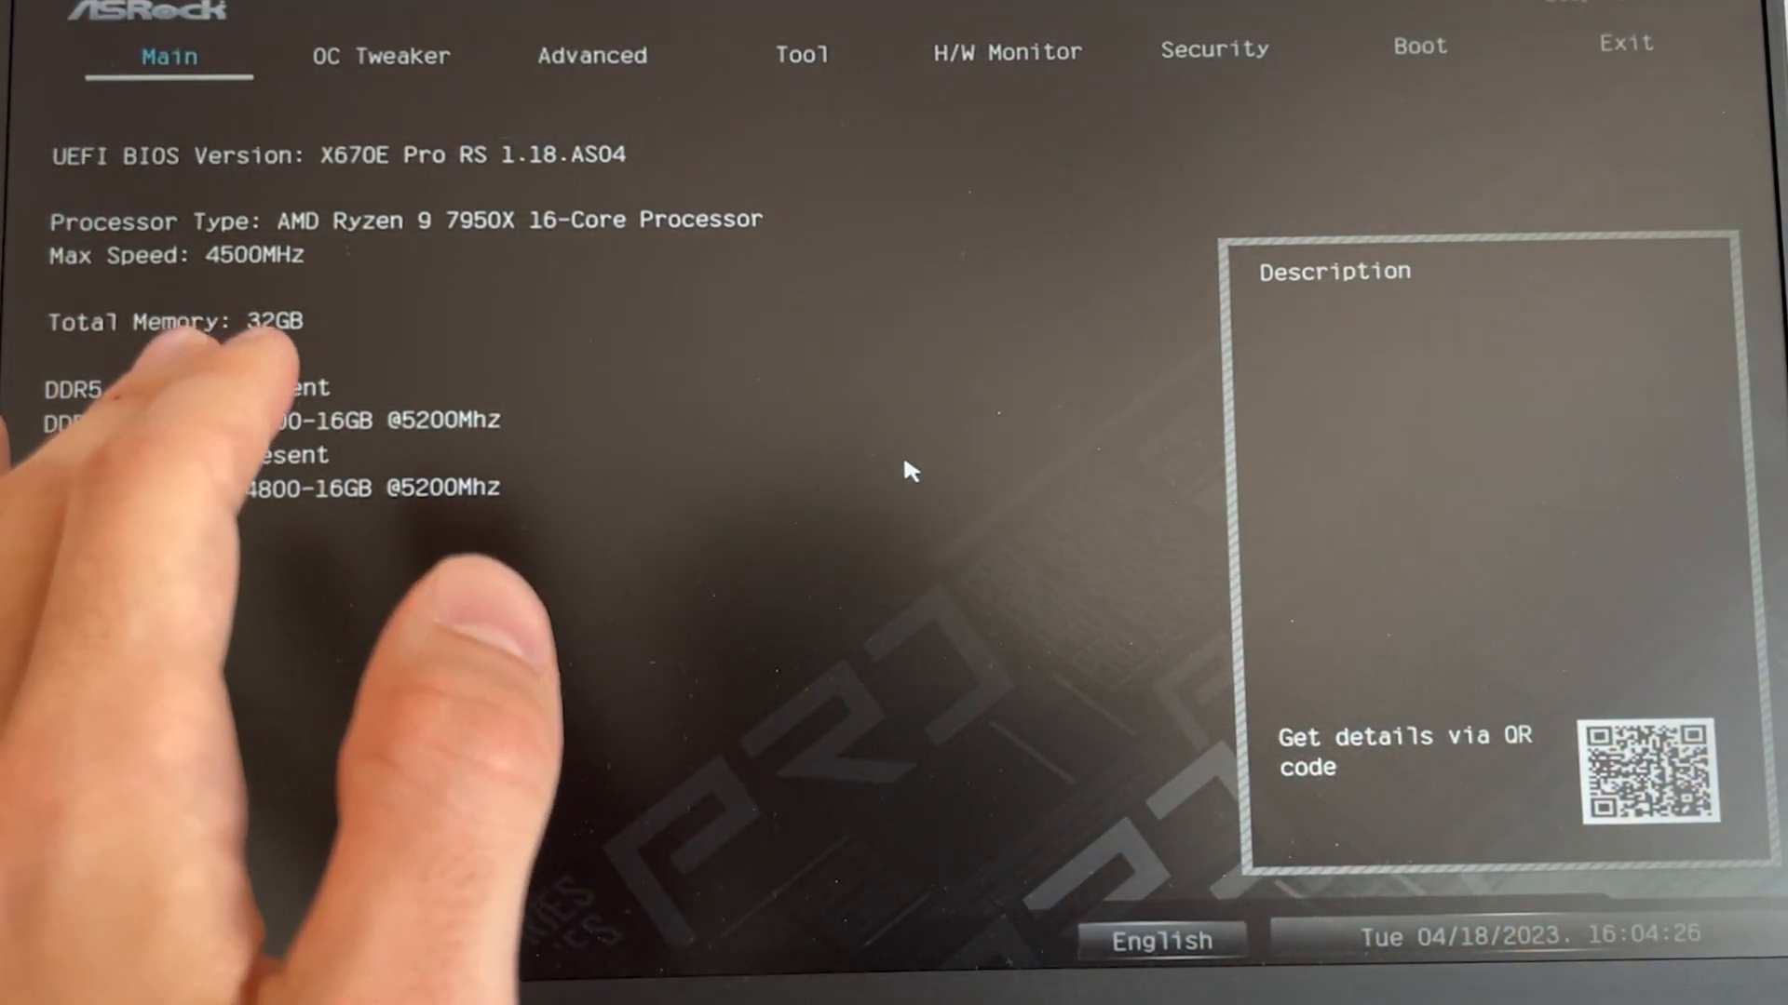
pyautogui.click(381, 53)
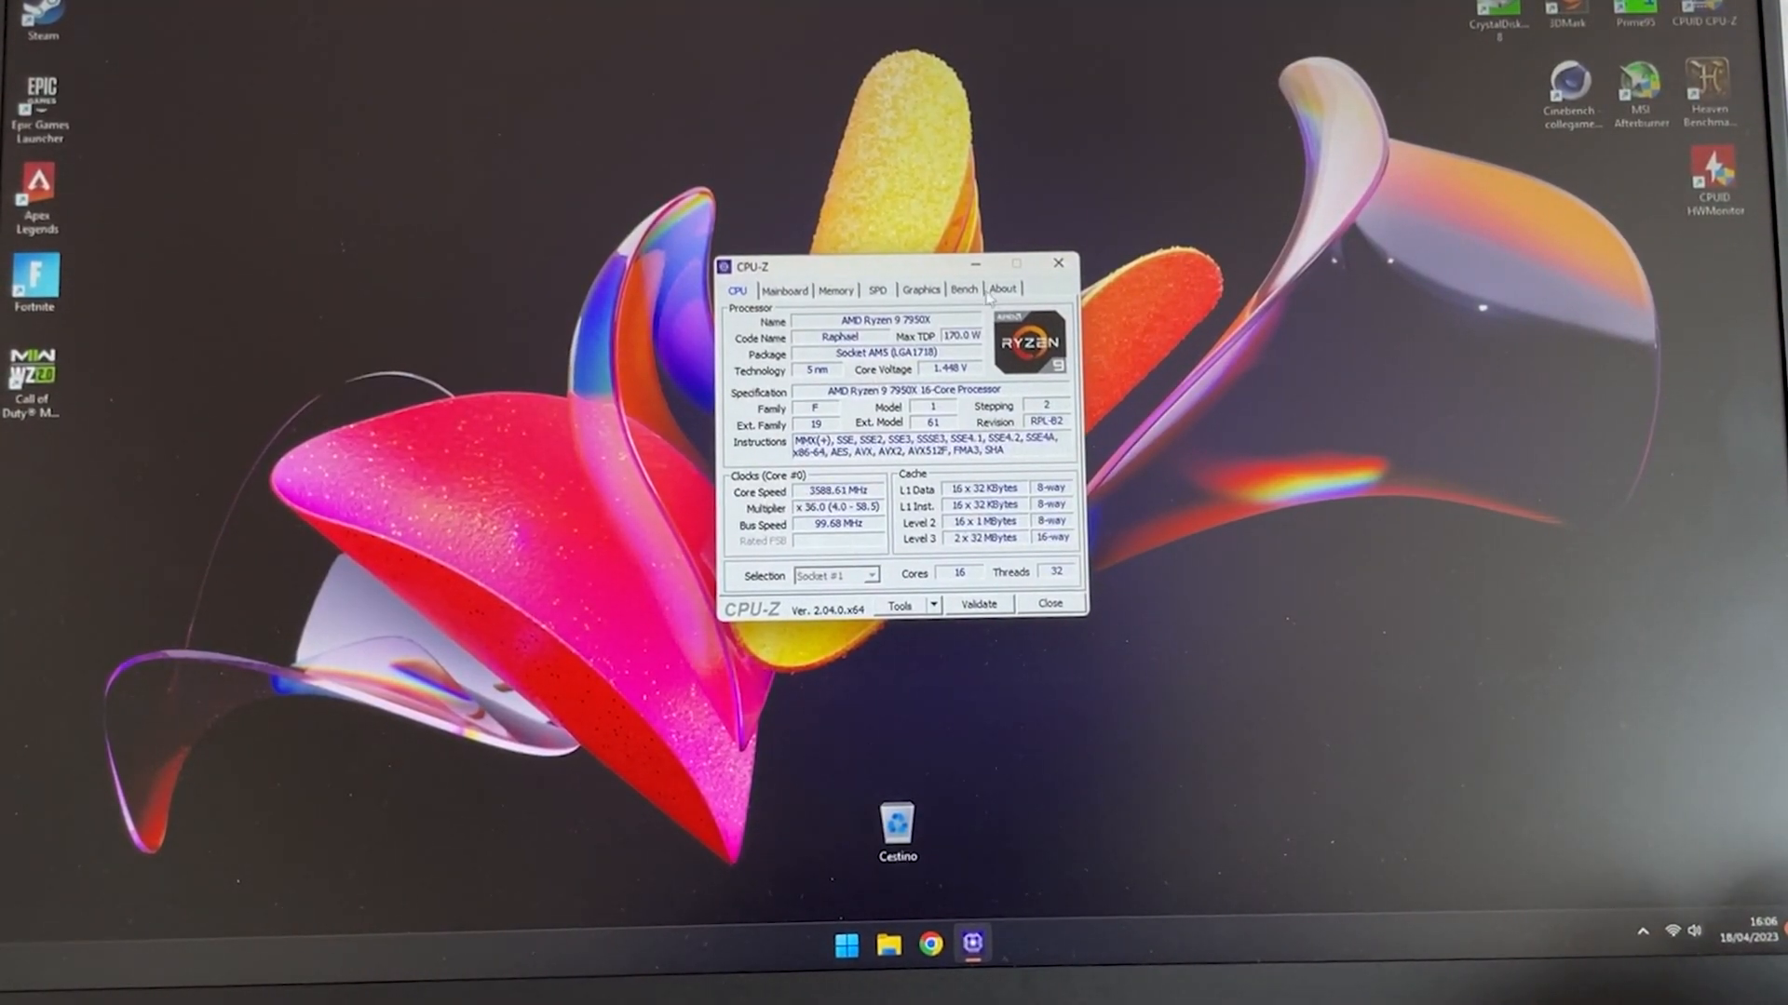
# Run the CPU-Z Bench CPU test, scoring 761.8 single-thread and 15928.5 multi-thread
pyautogui.click(963, 288)
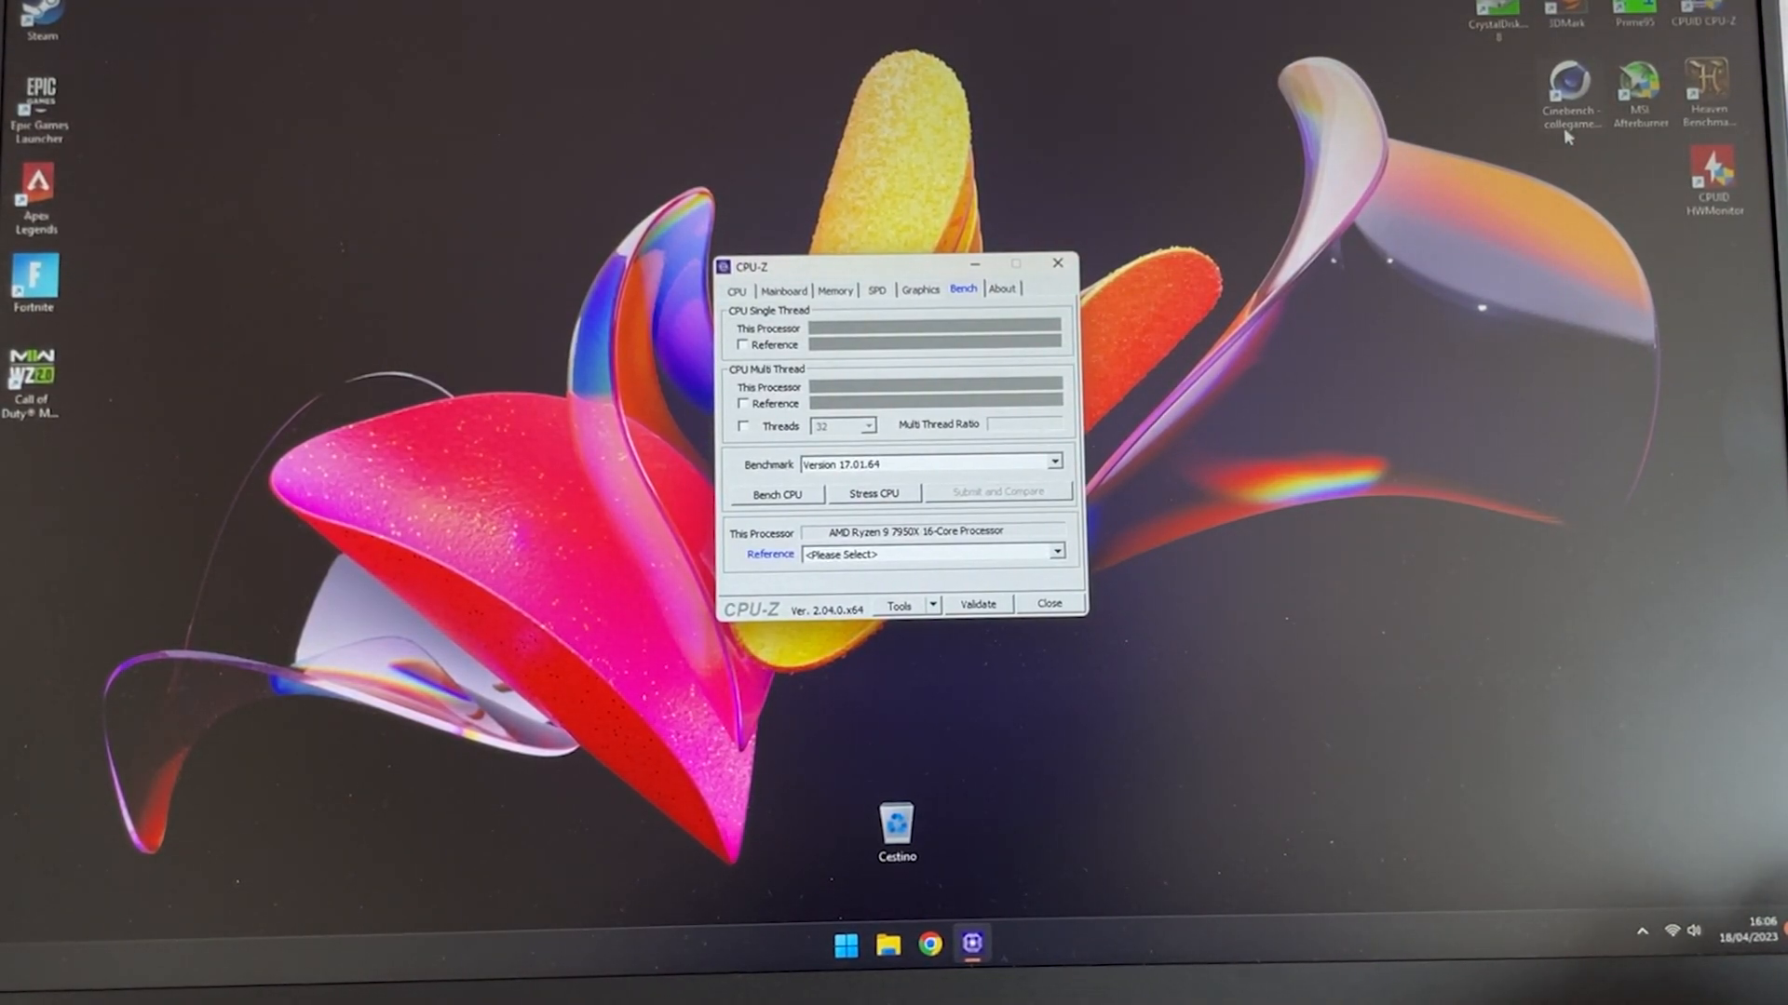
pyautogui.moveTo(134, 493)
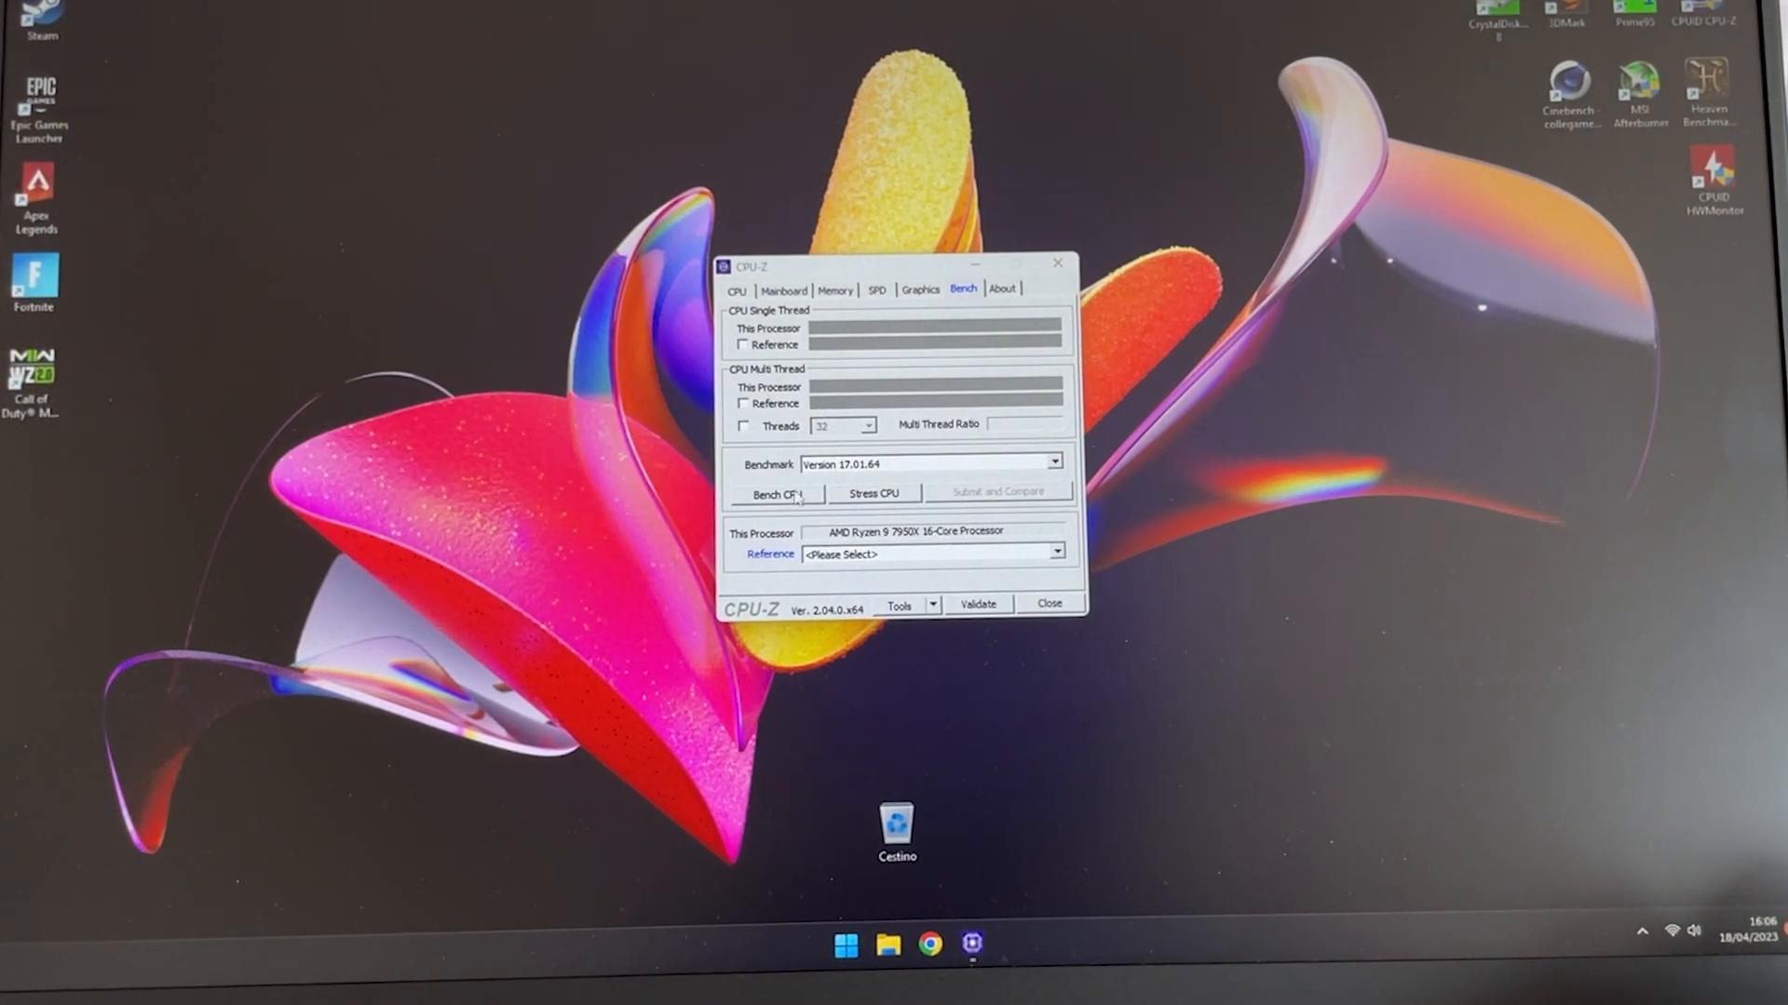
pyautogui.click(773, 493)
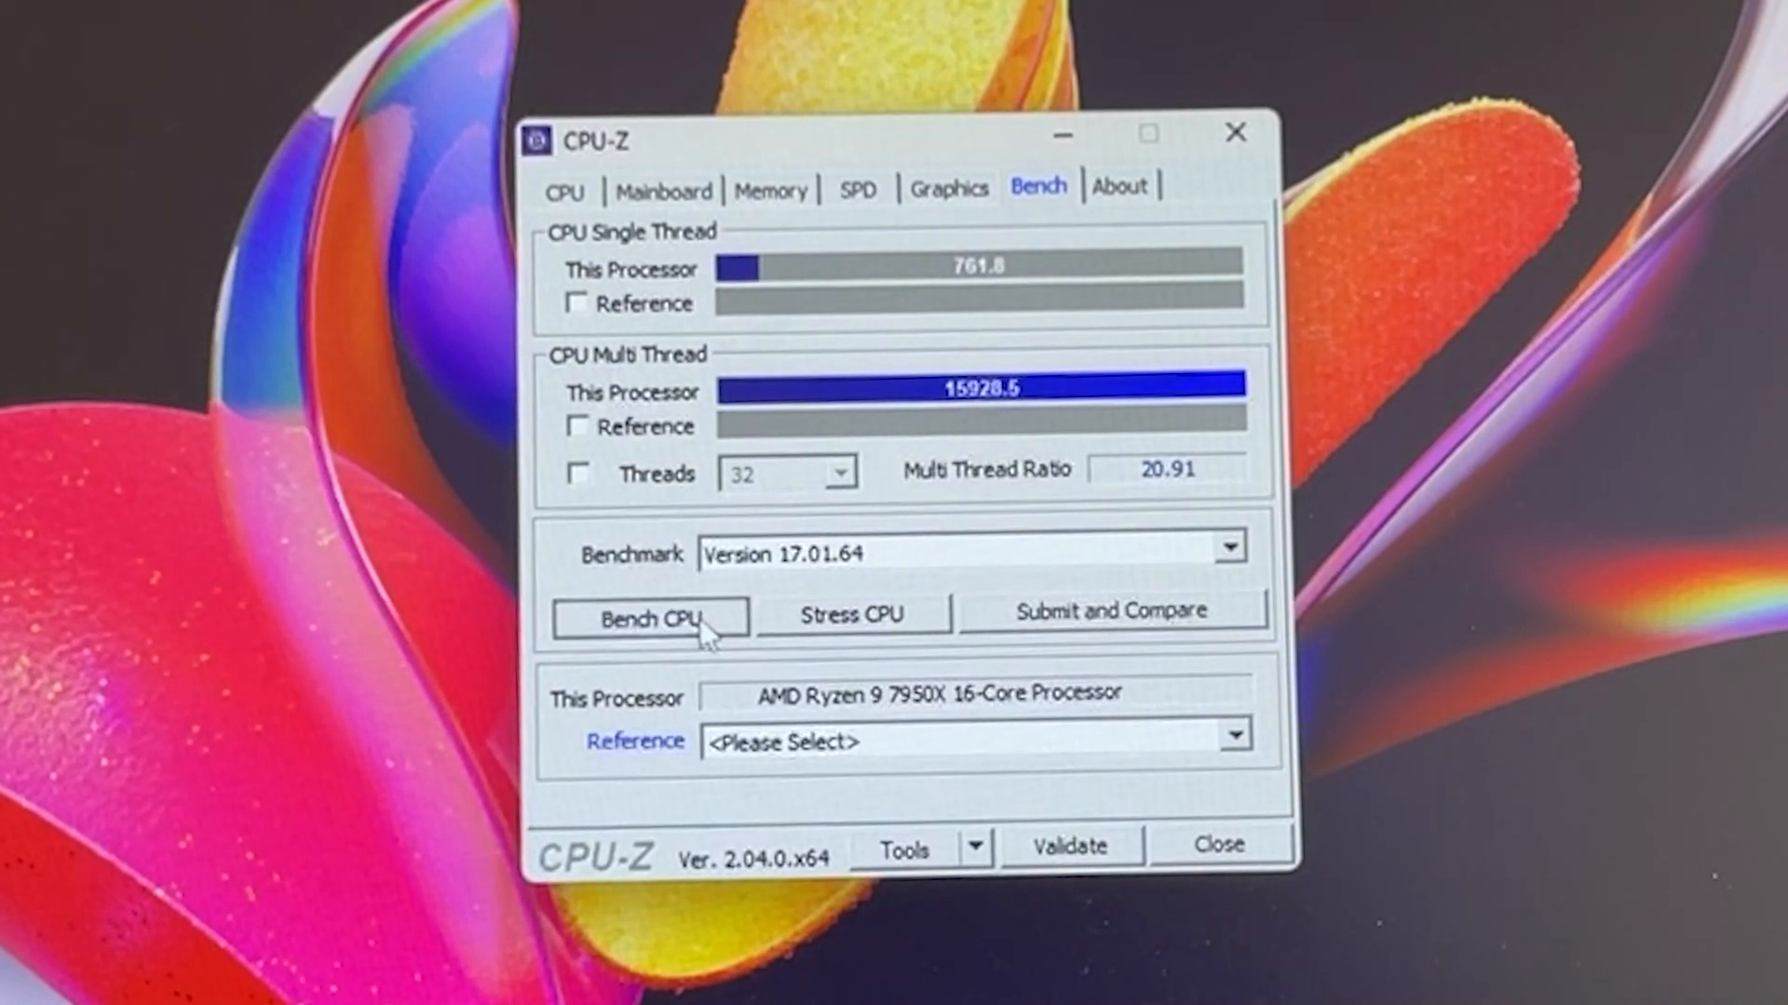
pyautogui.click(648, 617)
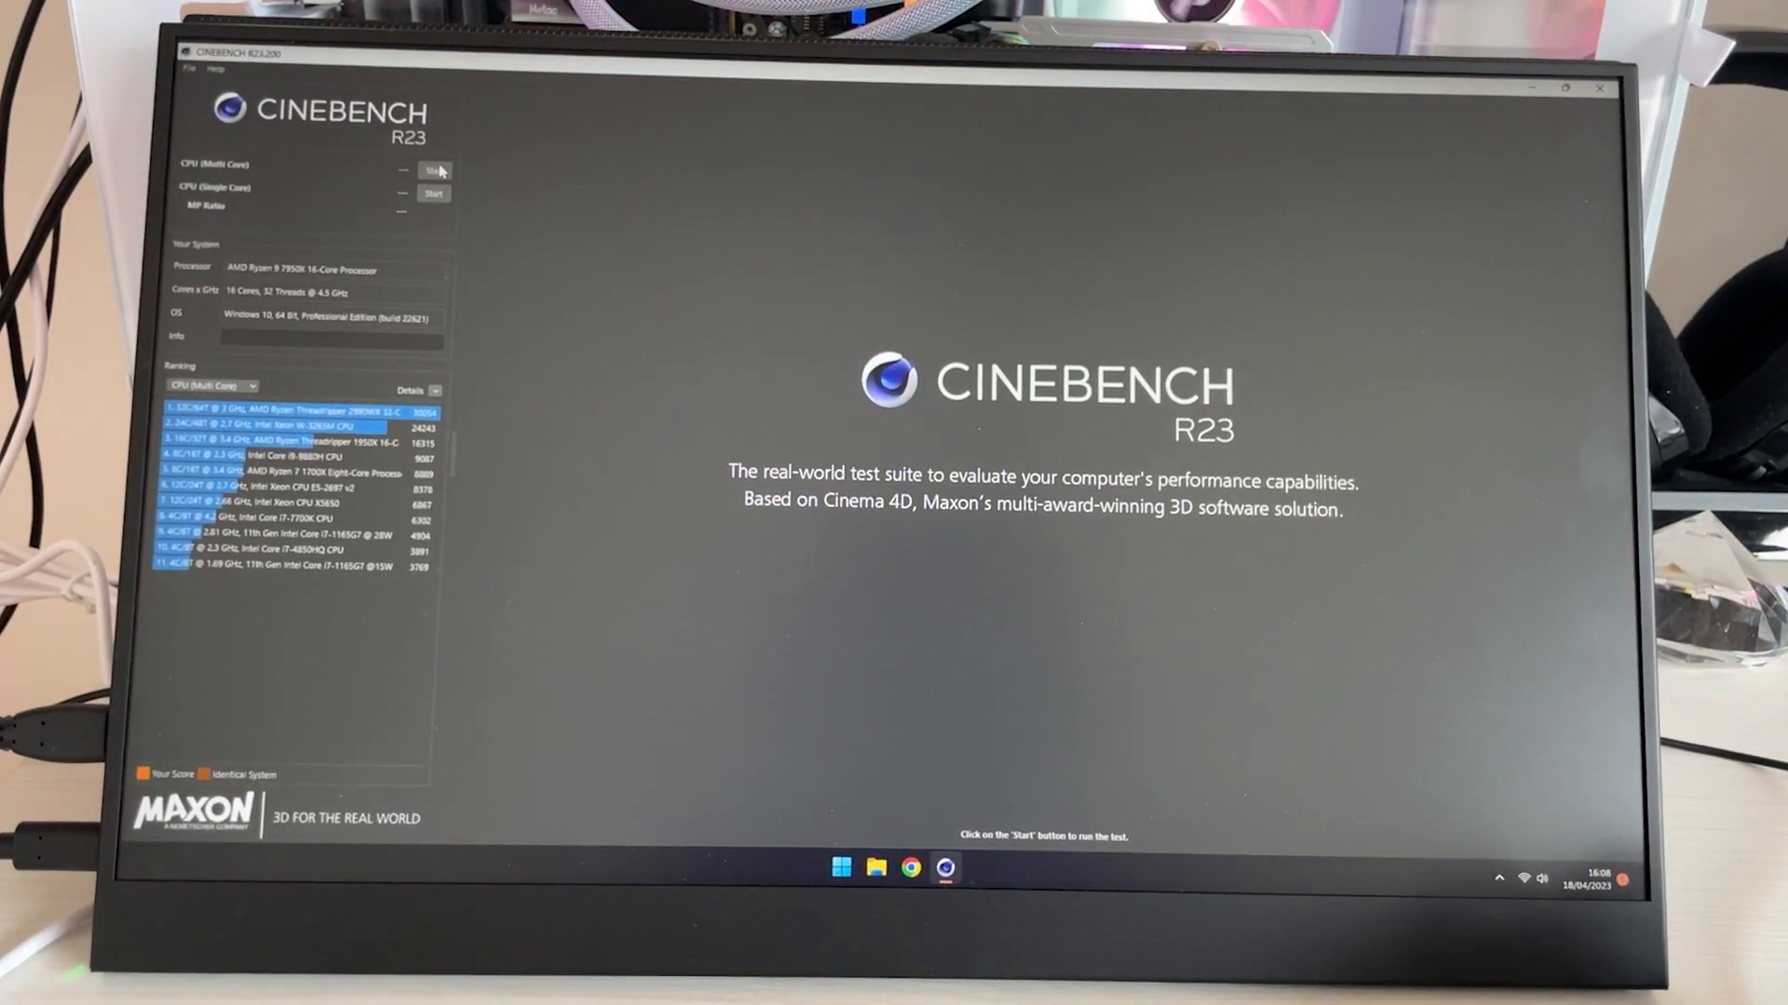
pyautogui.click(432, 171)
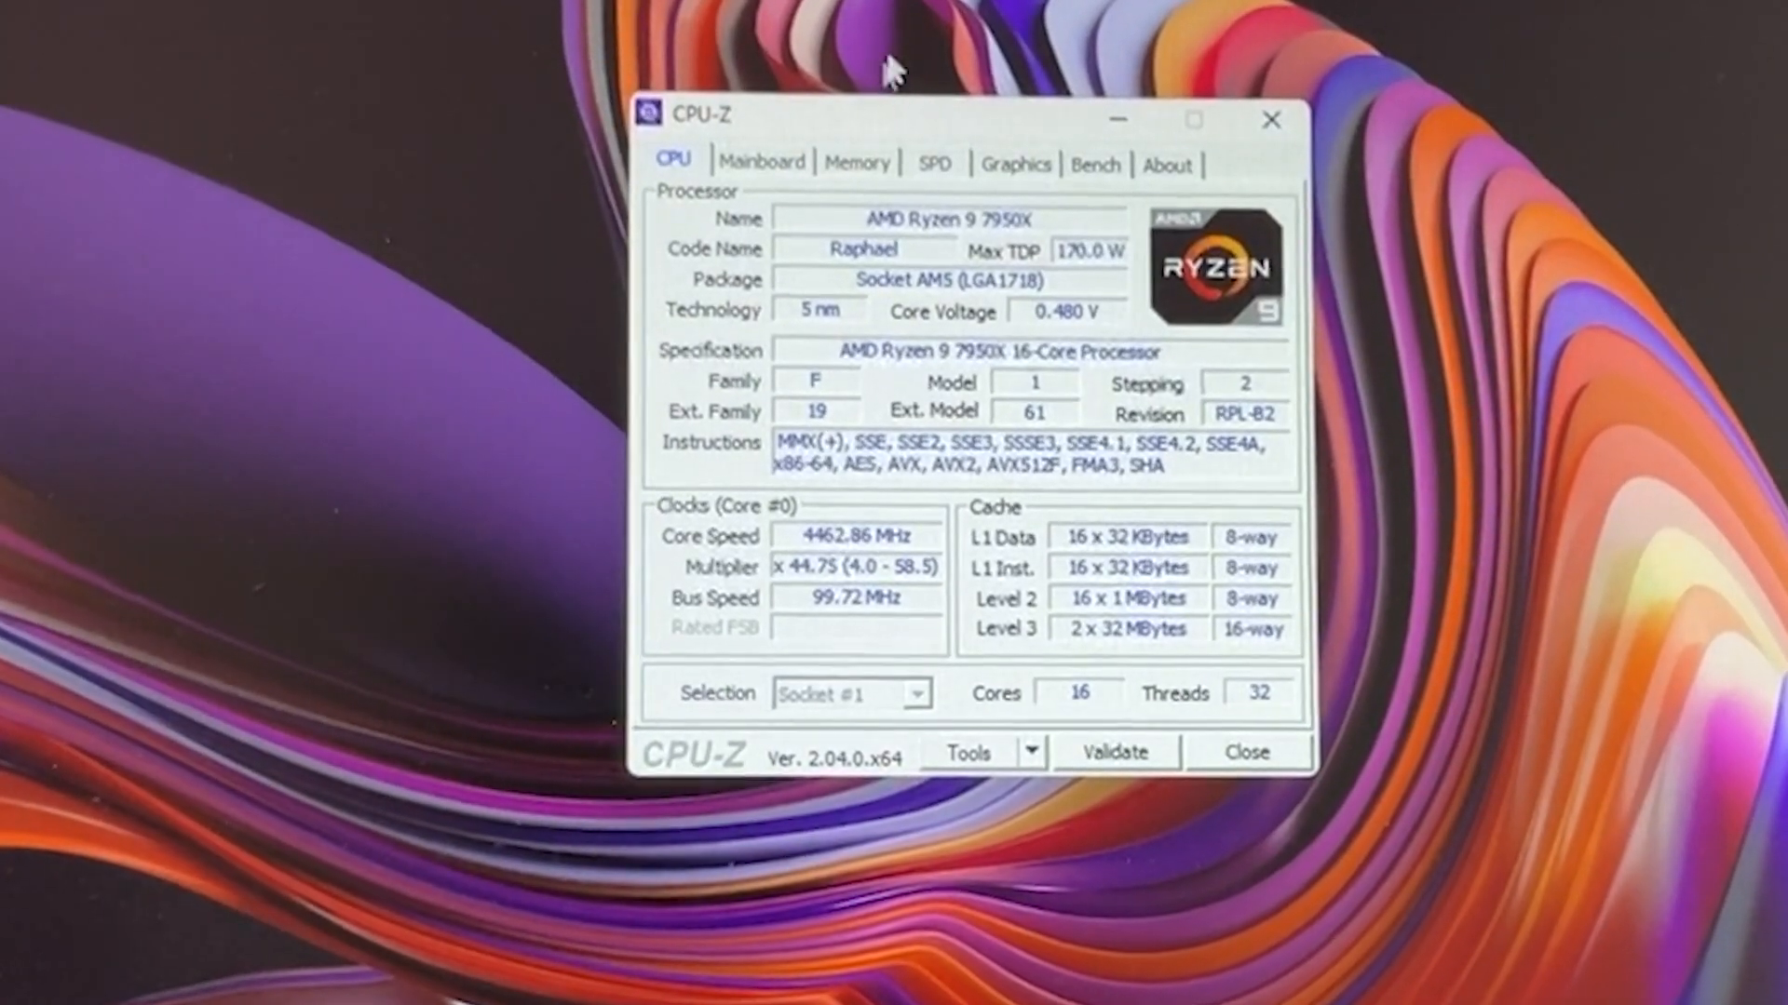
# Check the 32 GB DDR5 at 2991.9 MHz, then bench the CPU: 763.6 single, 16006.3 multi
pyautogui.click(857, 163)
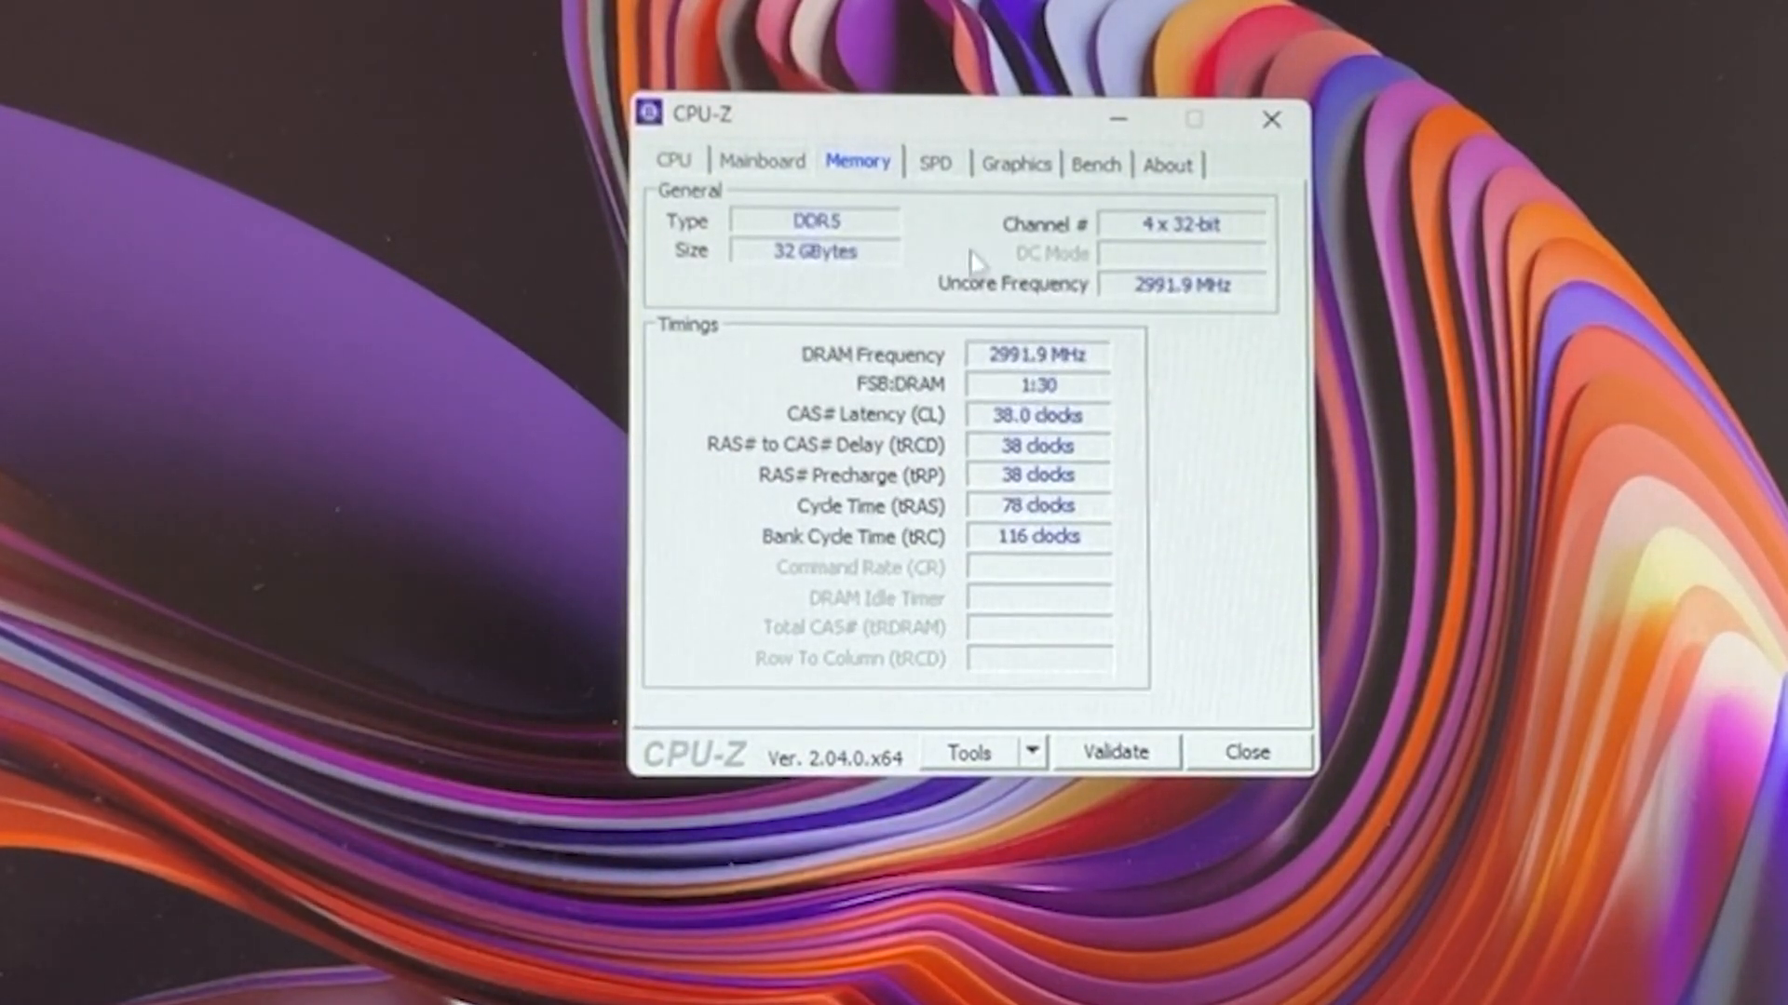
pyautogui.click(1096, 163)
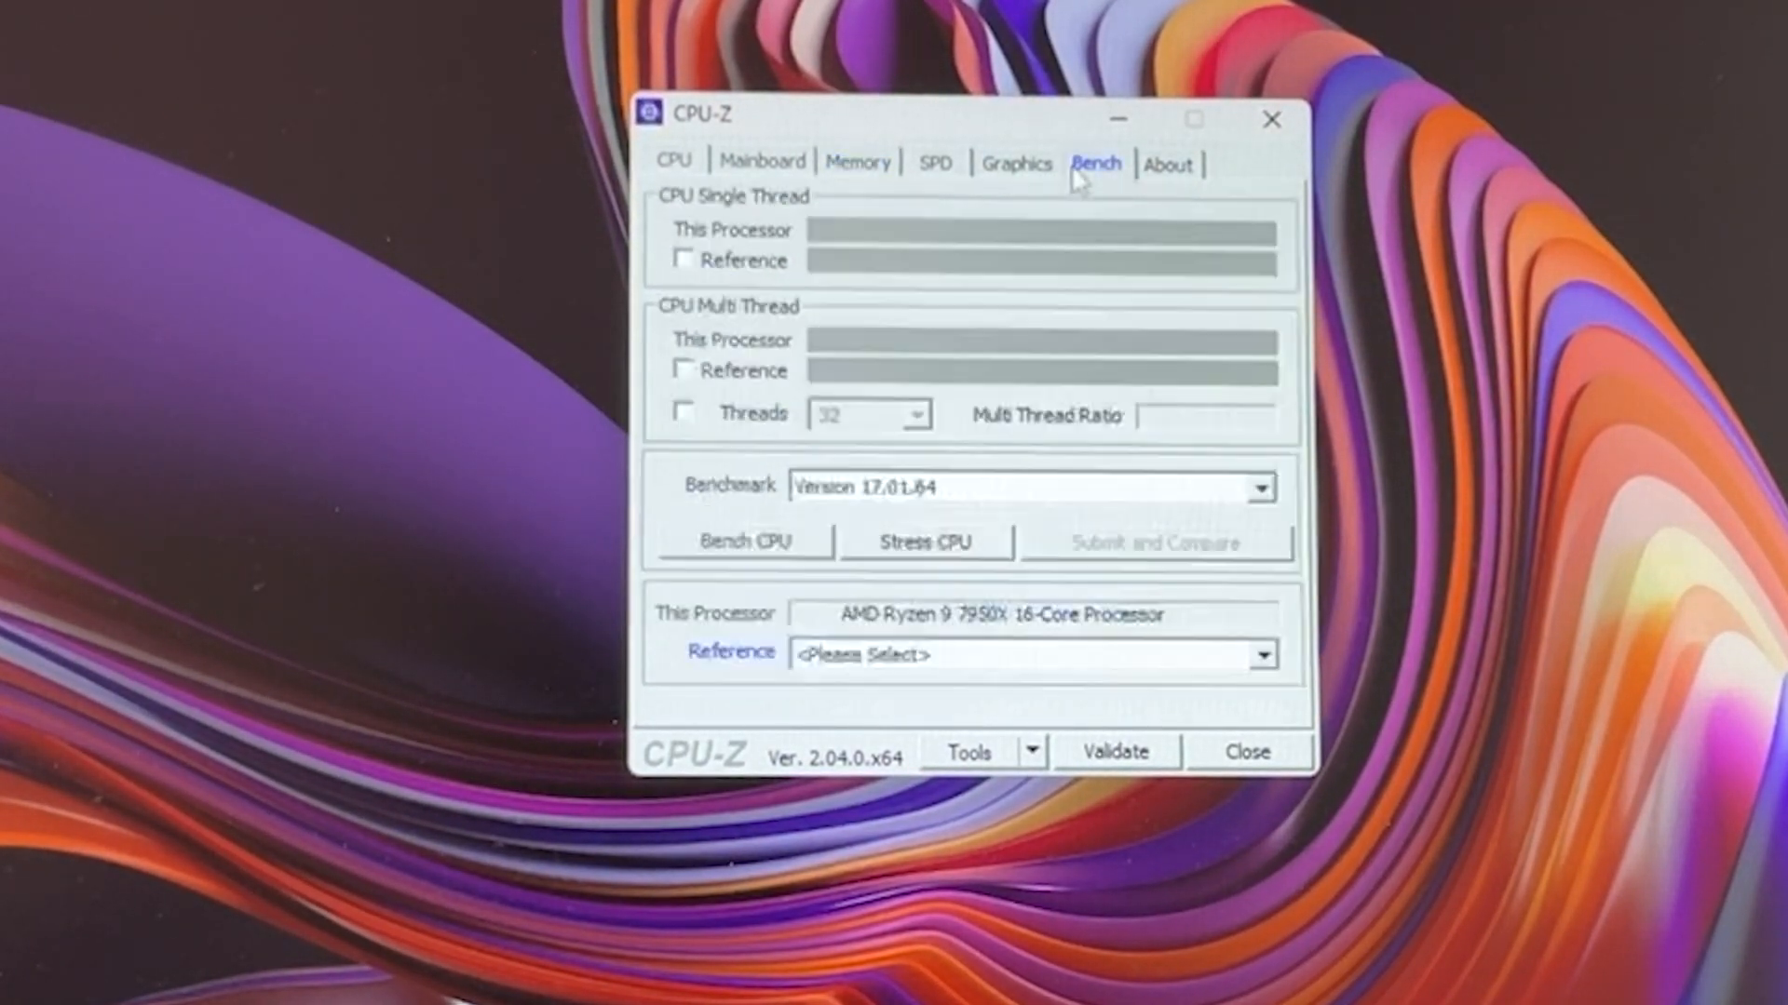
pyautogui.click(742, 540)
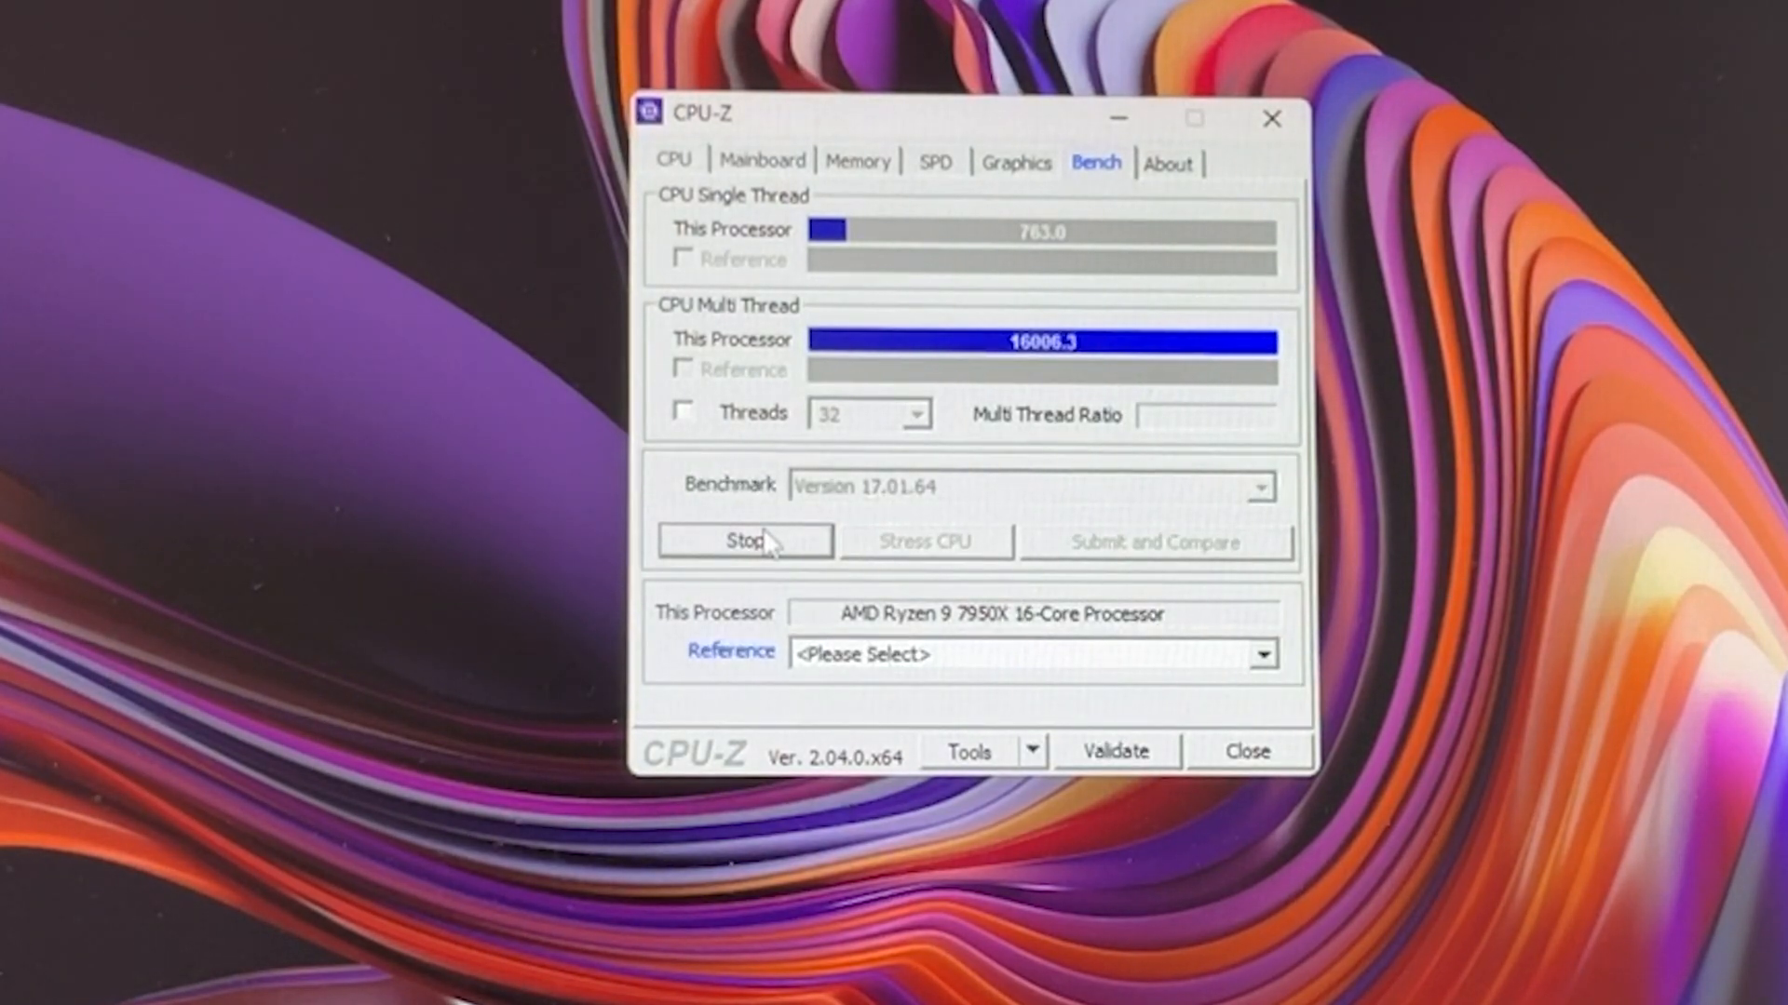
pyautogui.click(743, 540)
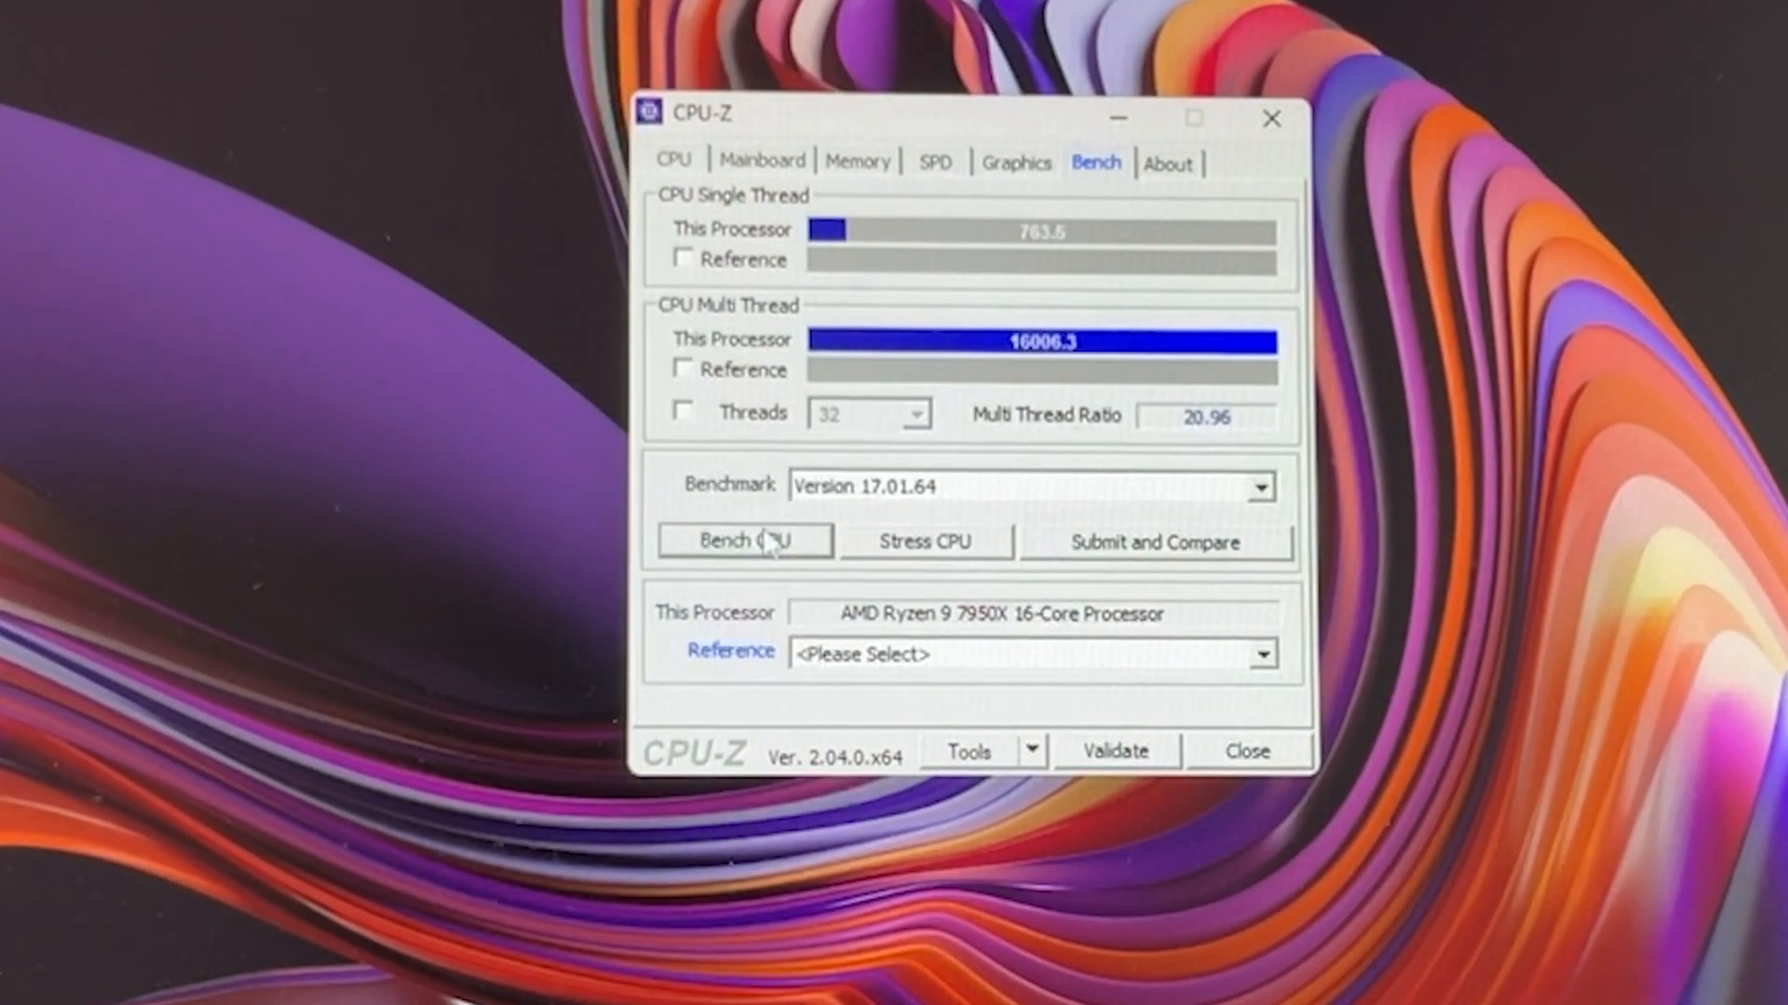
pyautogui.click(743, 539)
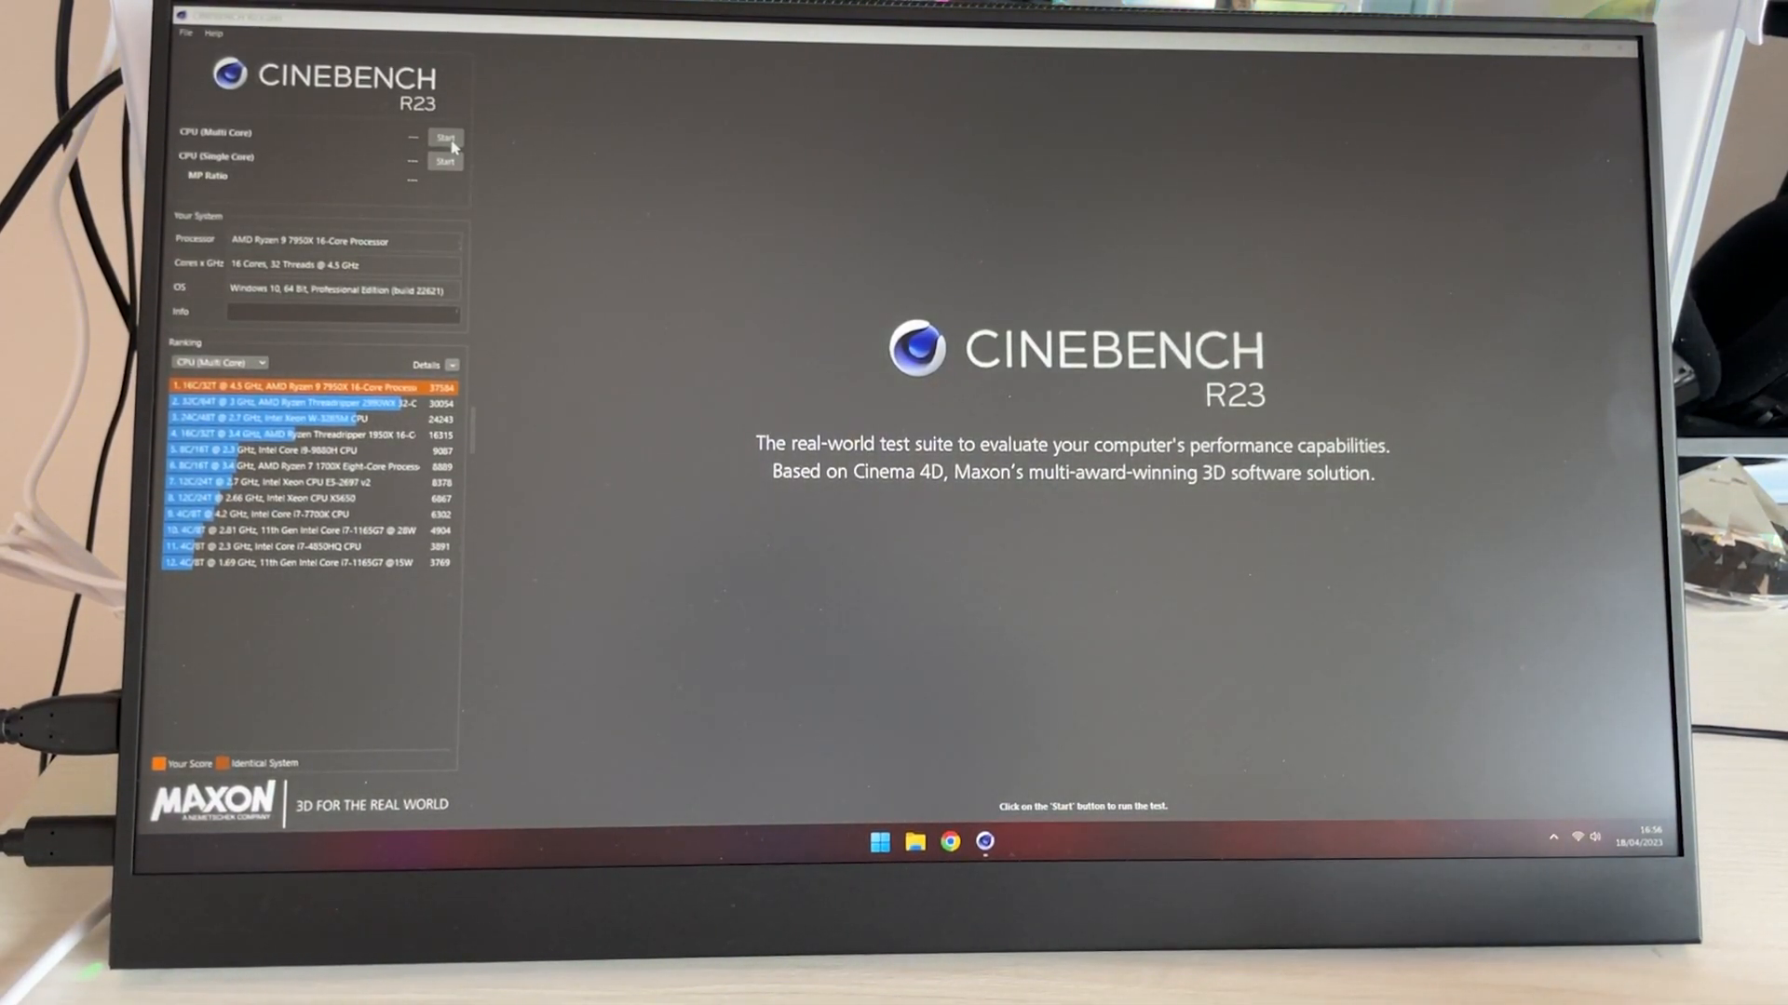
# Start the Cinebench R23 CPU (Multi Core) render test
pyautogui.click(445, 138)
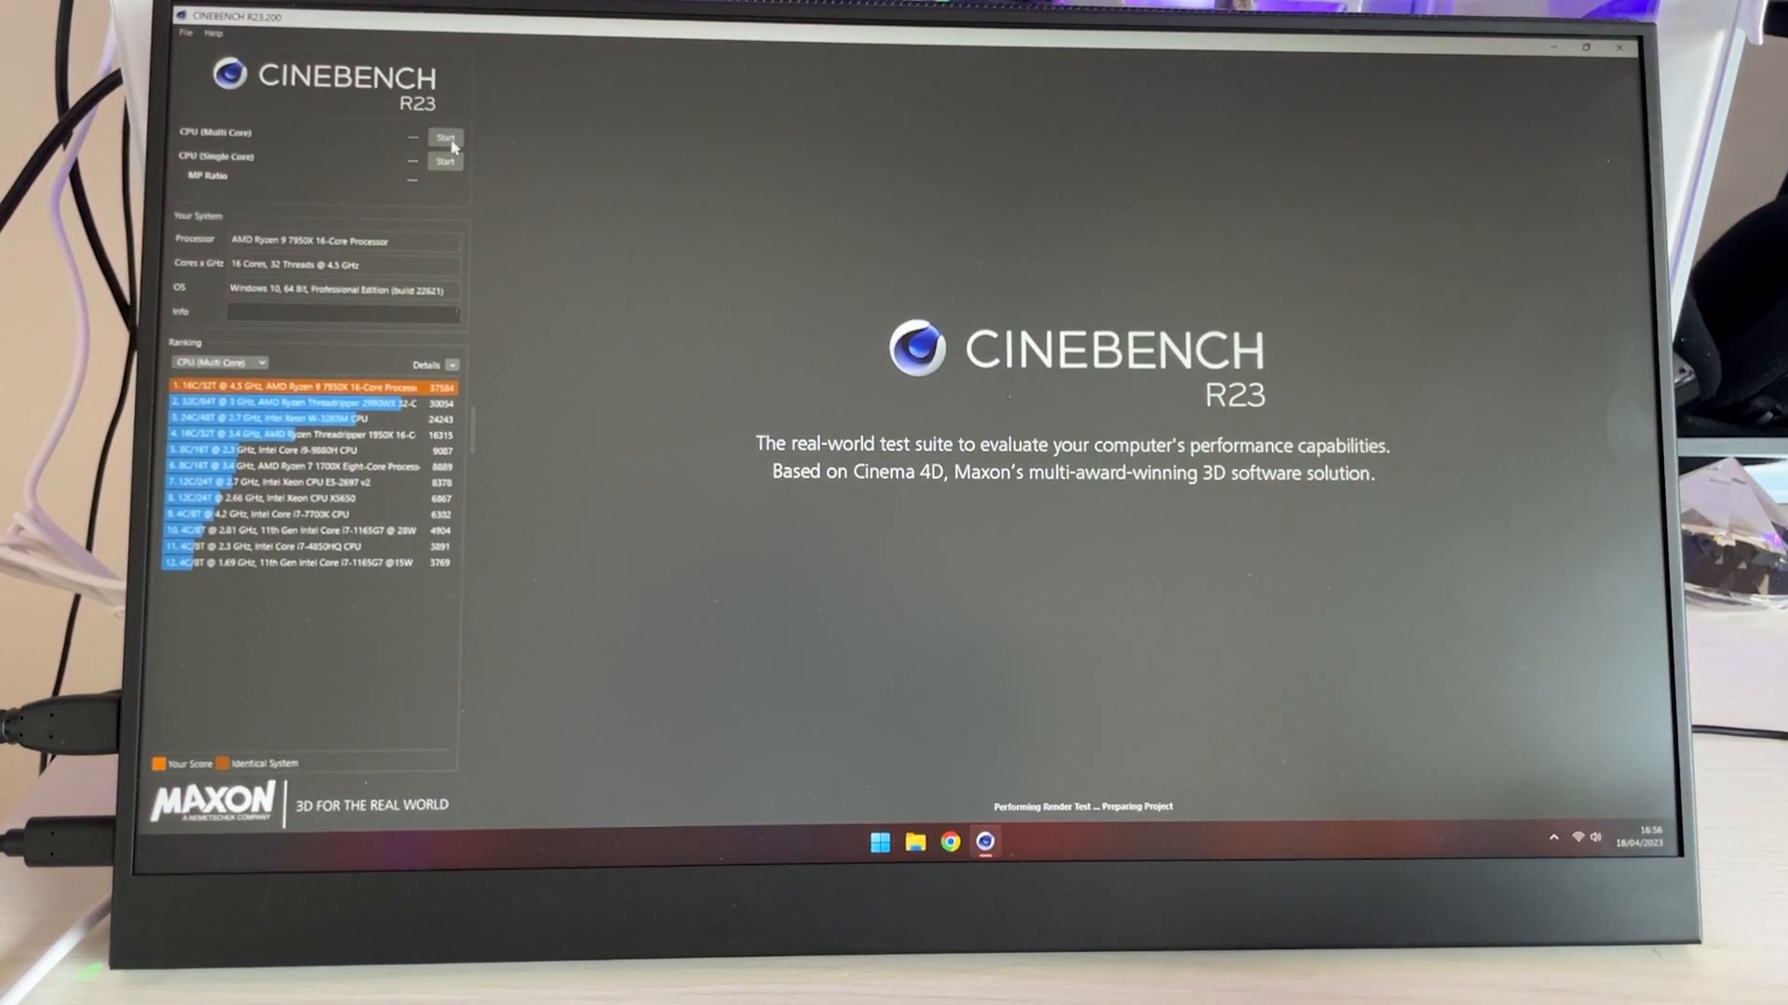
pyautogui.click(445, 138)
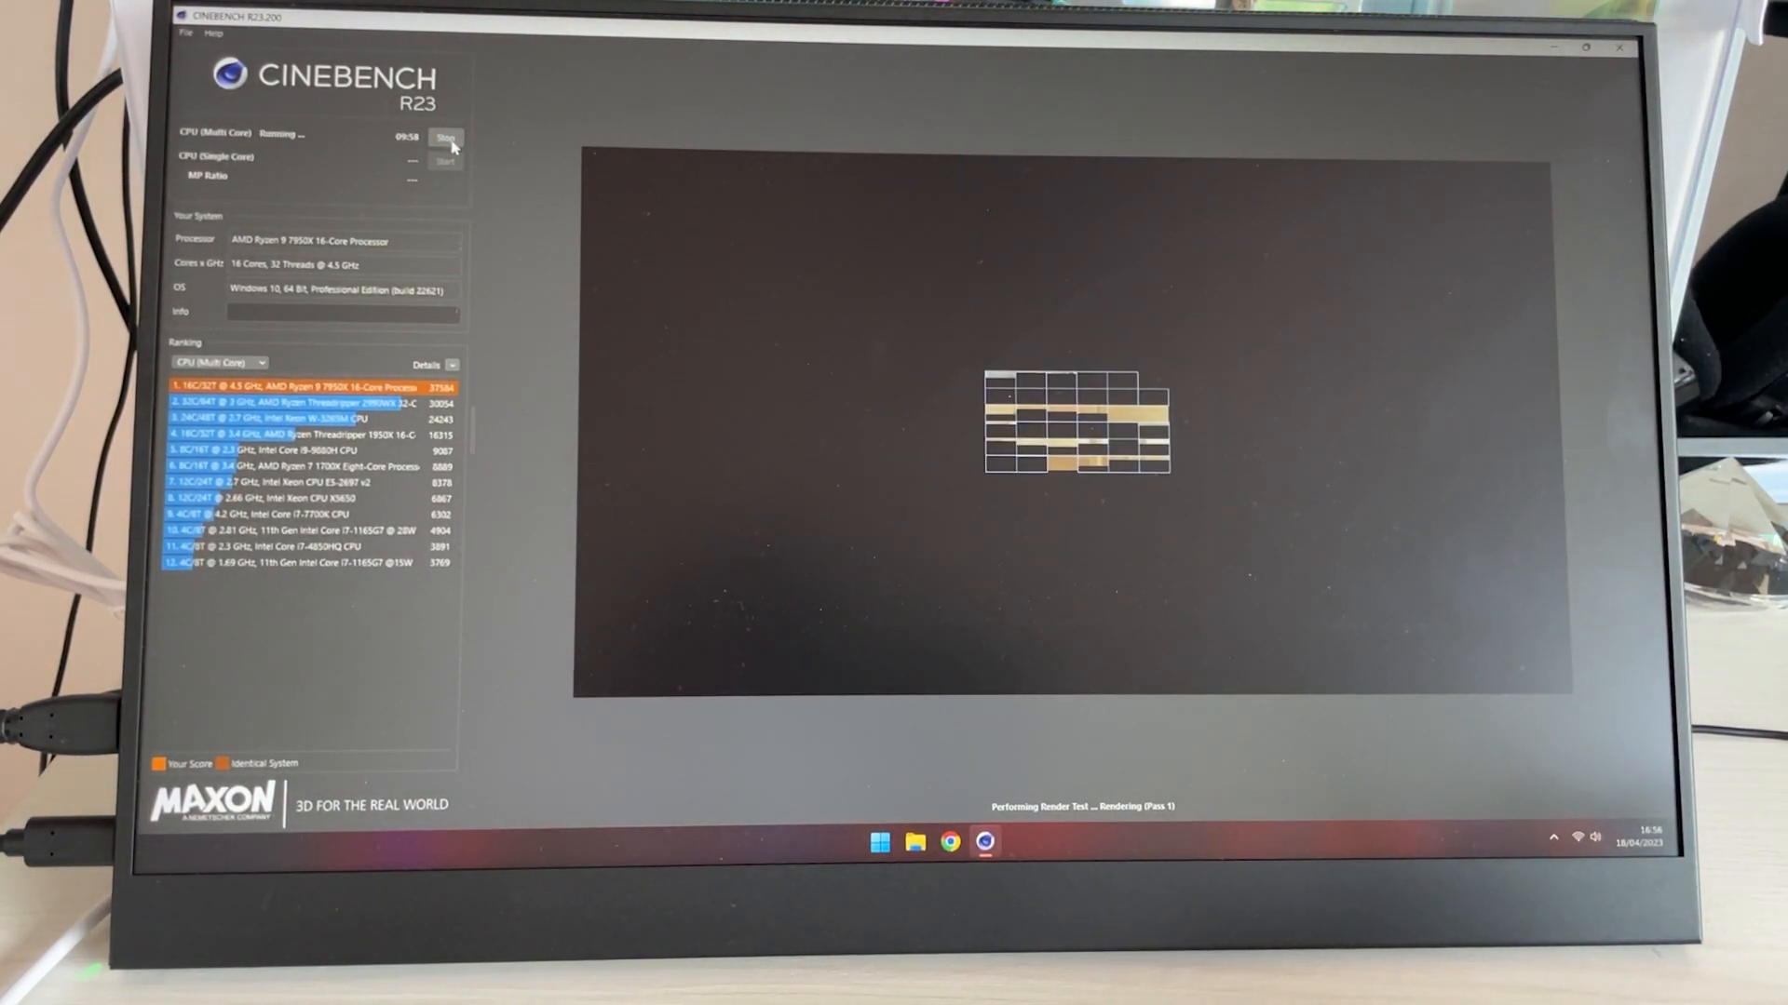